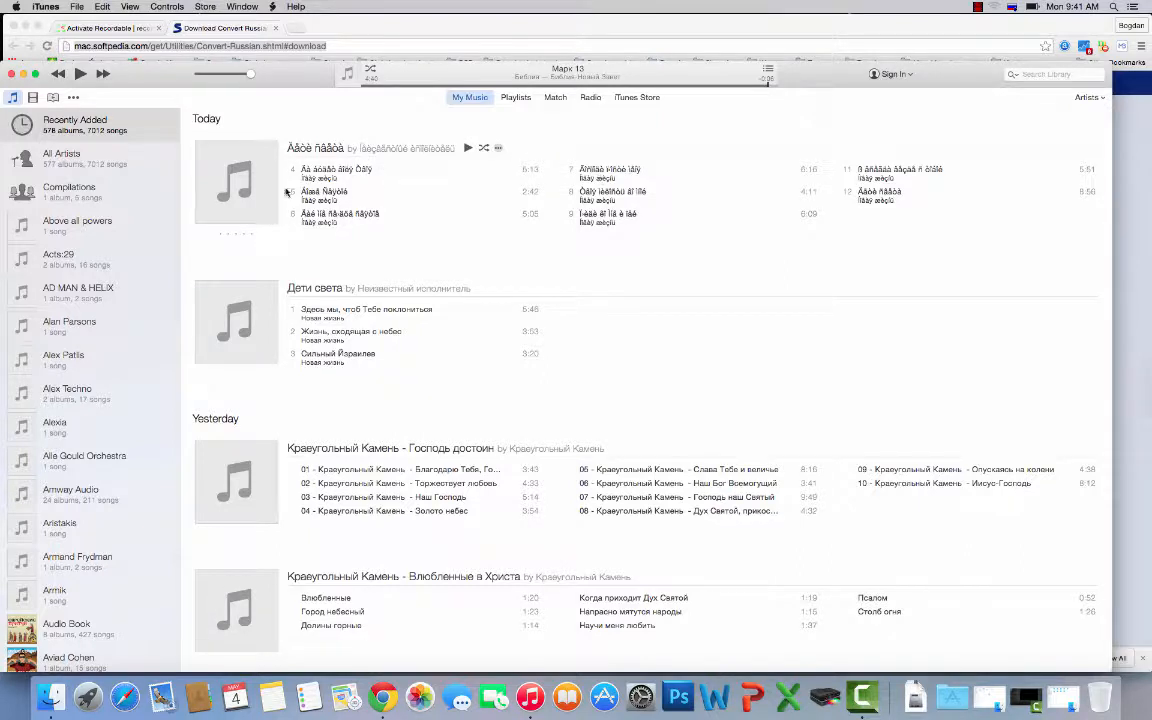
mouse_move(944, 239)
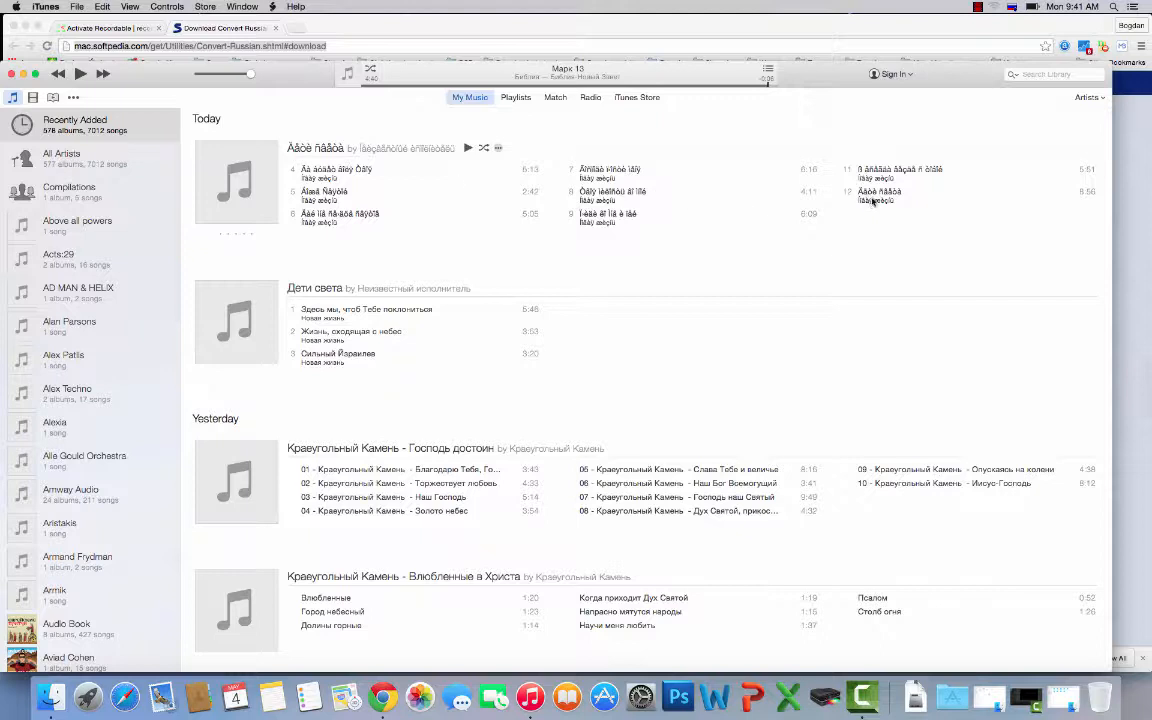
mouse_move(776, 202)
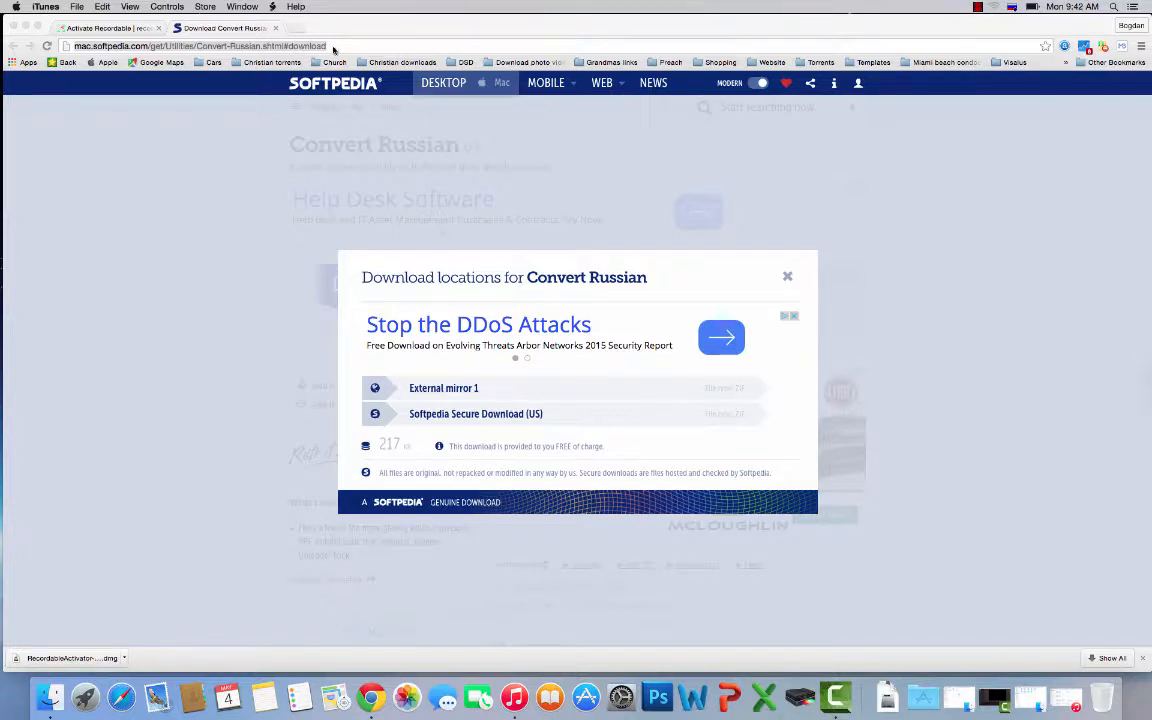
mouse_move(435, 408)
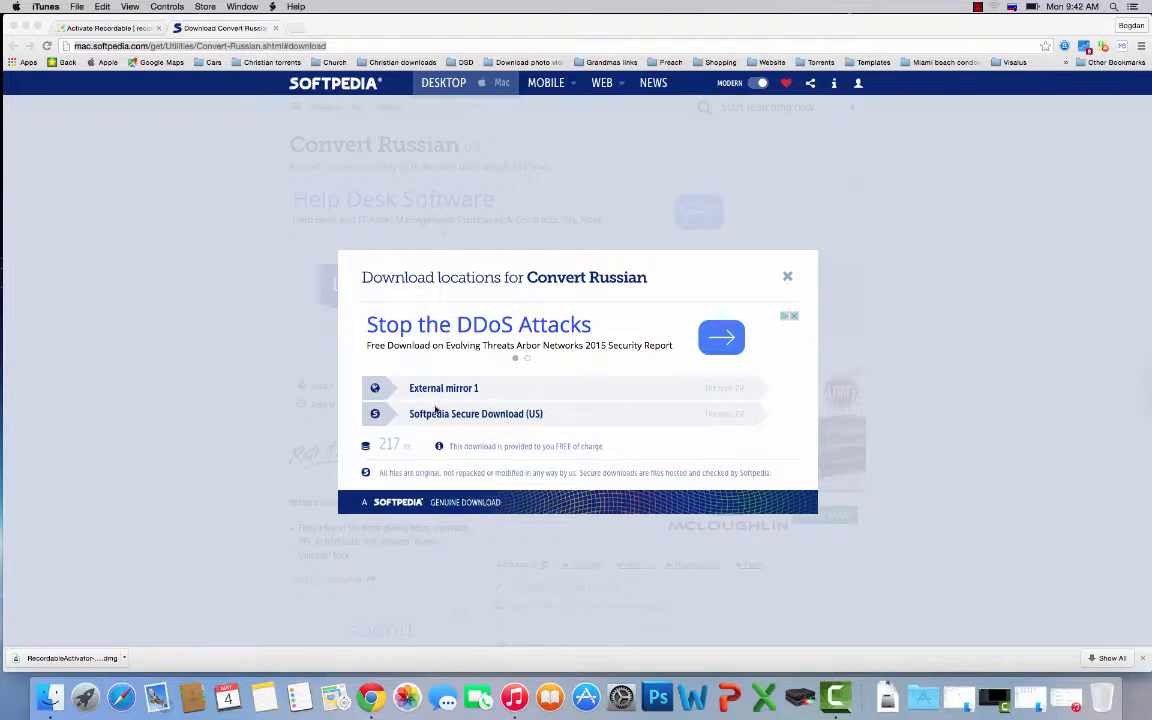
mouse_move(135, 470)
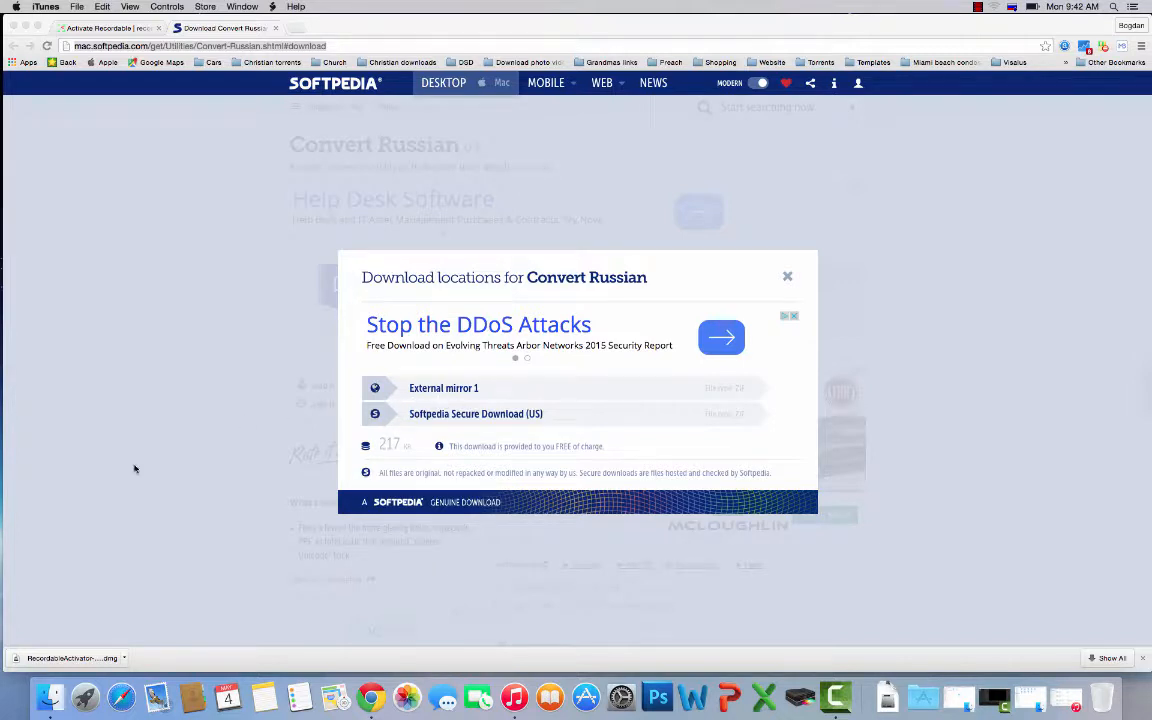
mouse_move(670, 554)
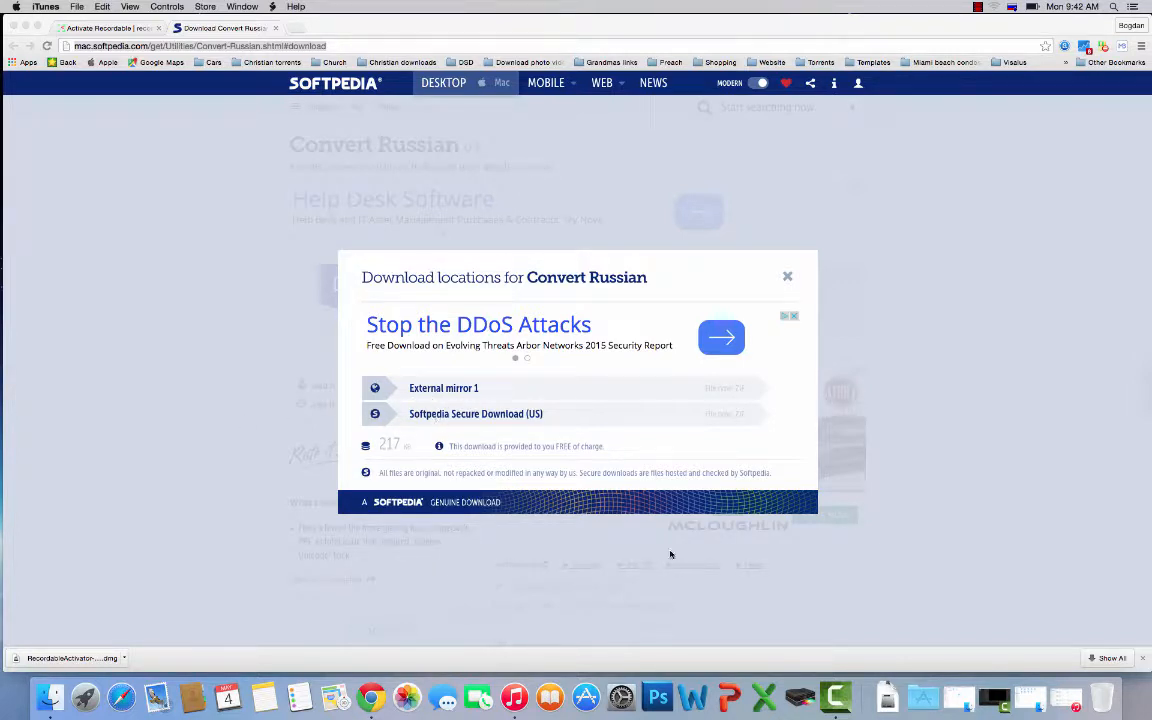
mouse_move(900, 622)
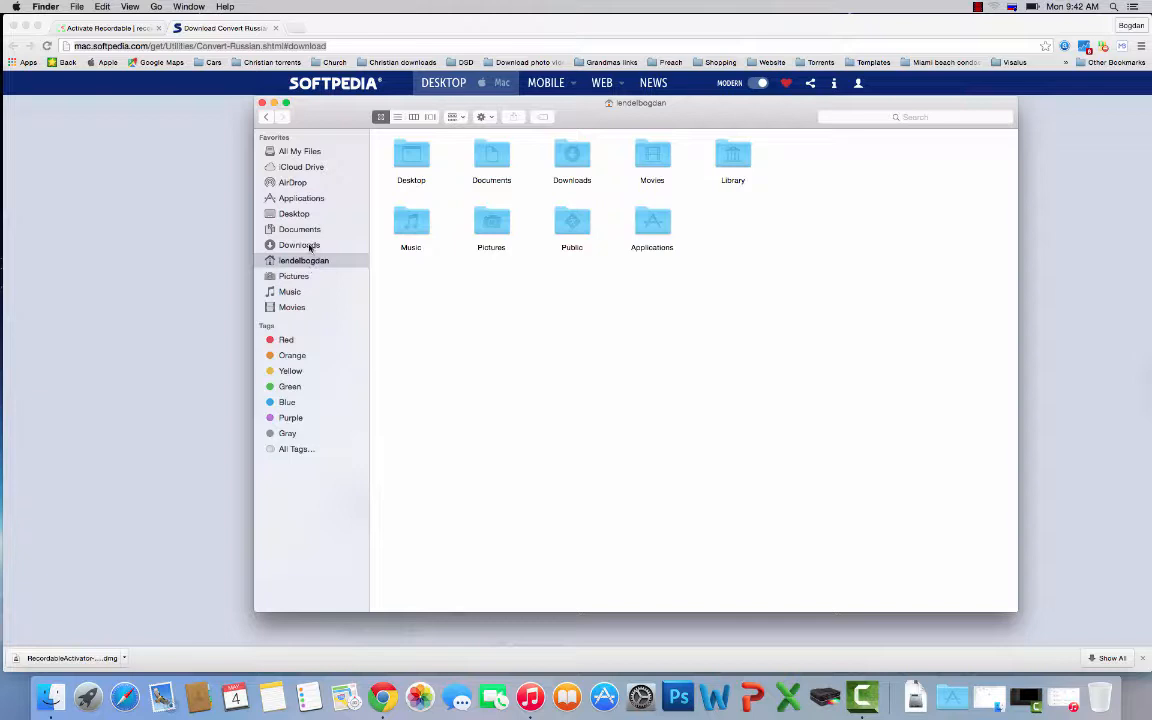
- Open the as-convert-russian folder from Downloads to reveal Convert Russian, ReadMe and TODO
left_click(299, 245)
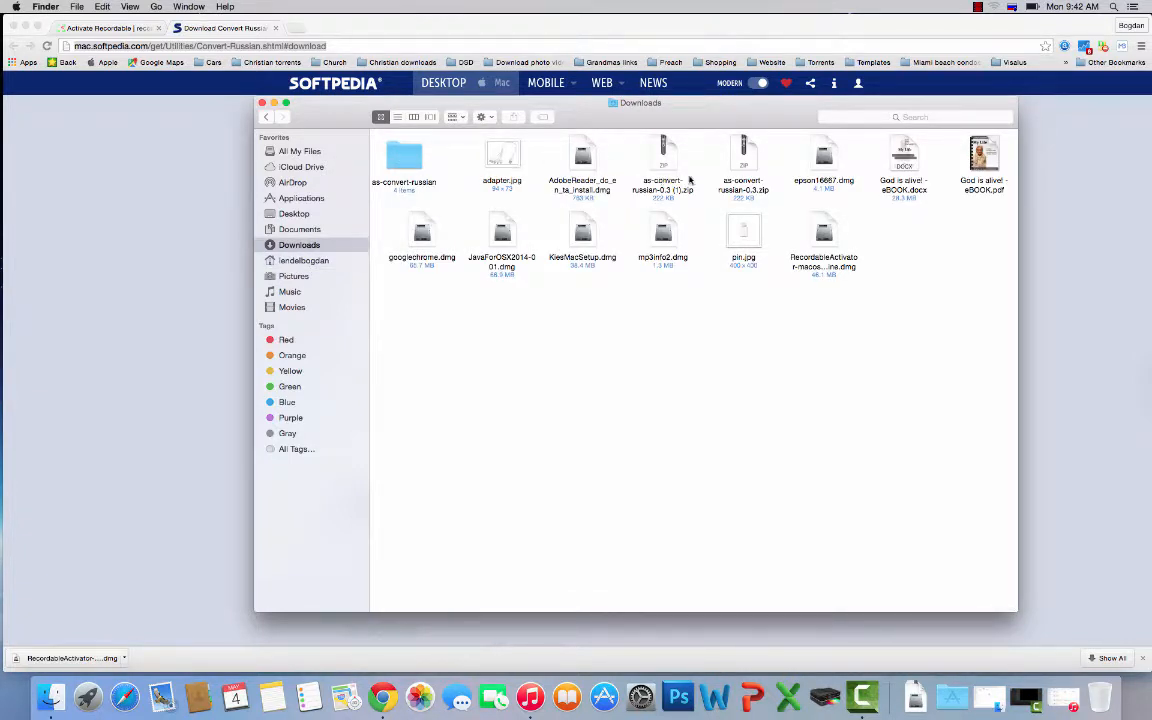
left_click(404, 157)
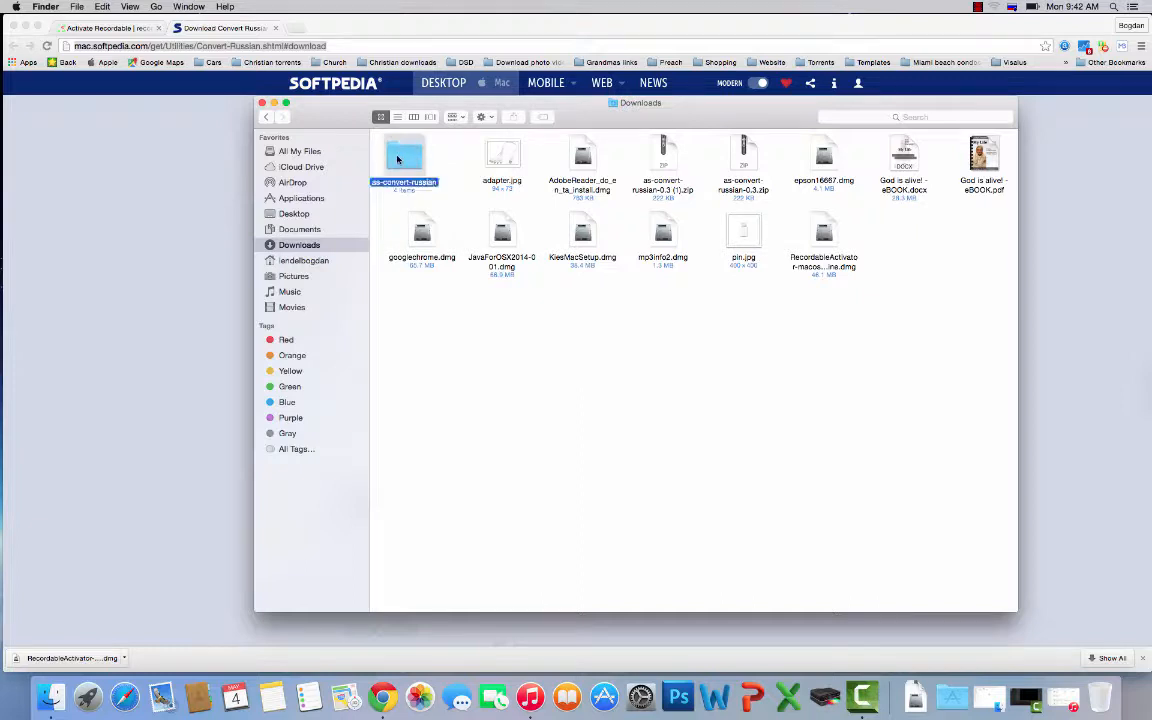
double_click(404, 155)
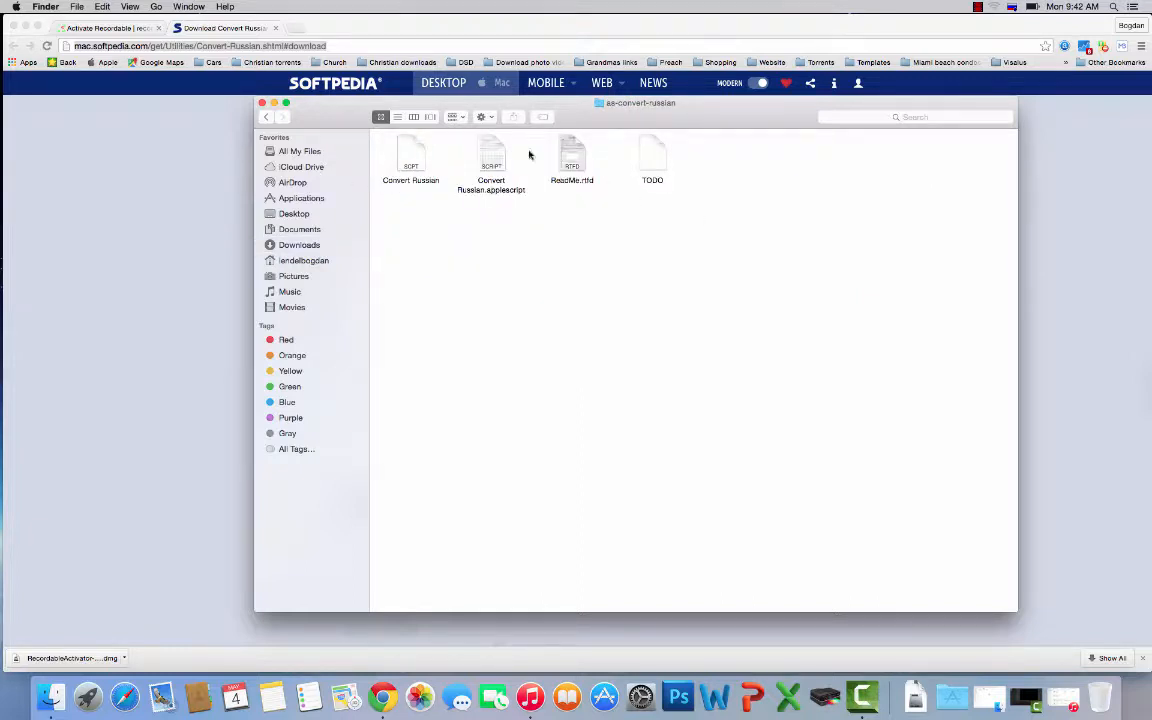
mouse_move(425, 160)
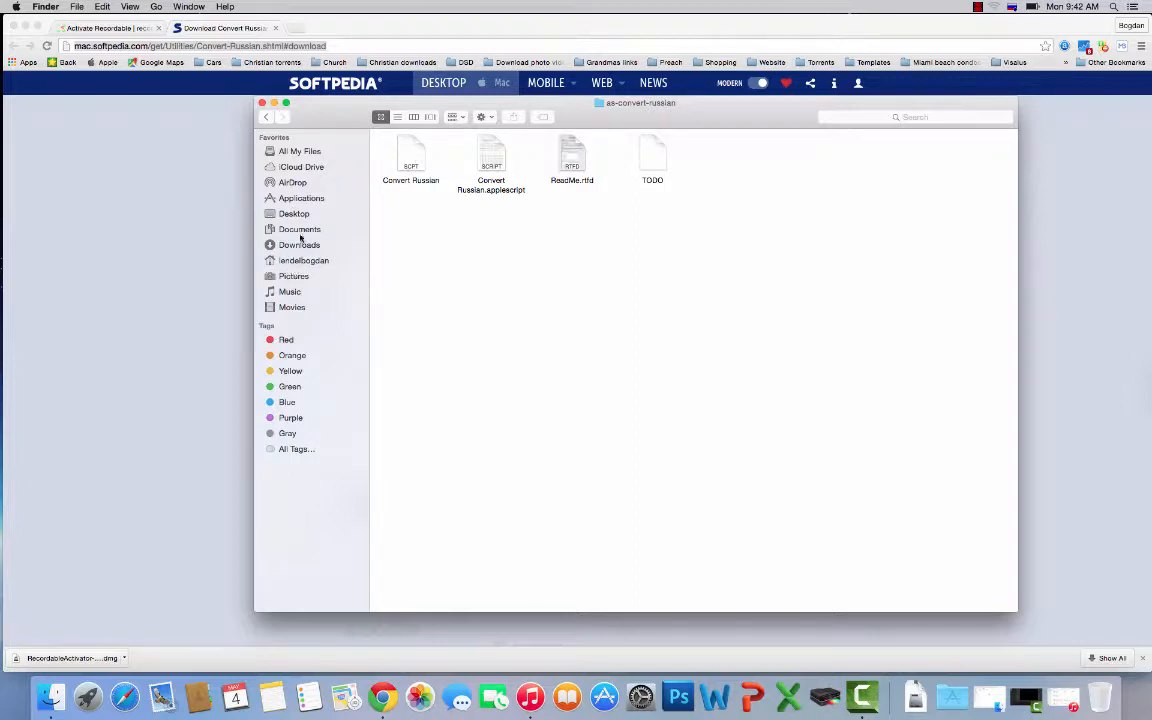
- Enable Show Library Folder in the home folder's View Options
left_click(303, 260)
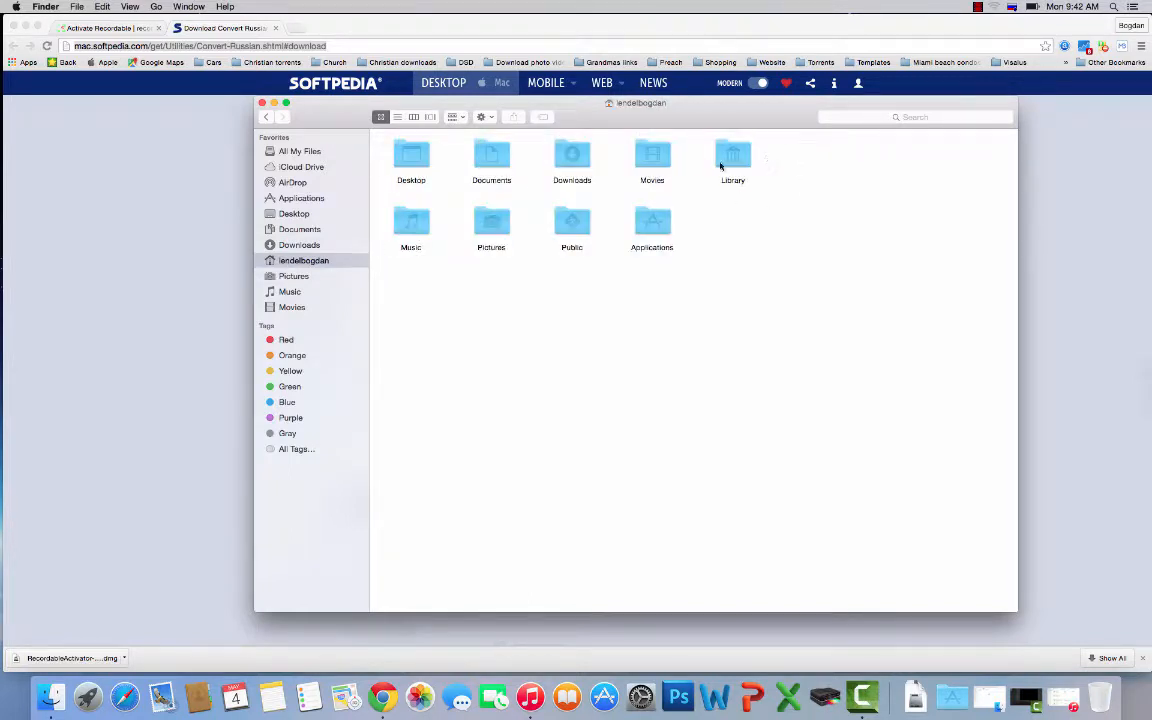
mouse_move(783, 252)
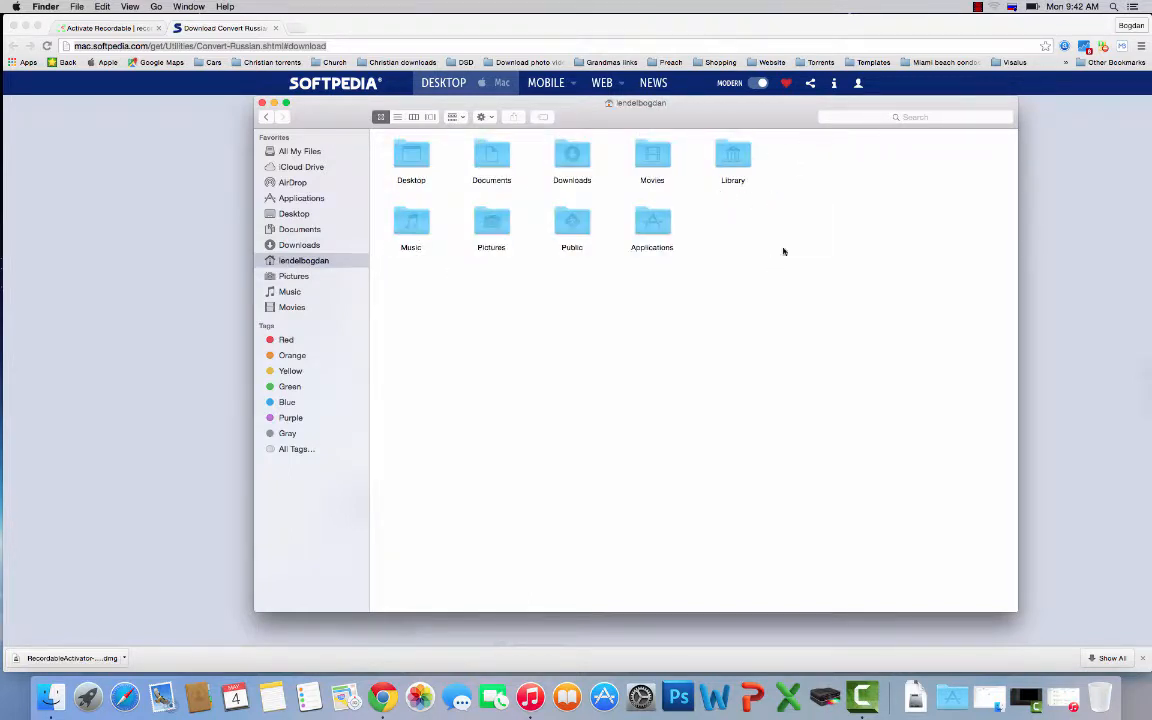
left_click(481, 117)
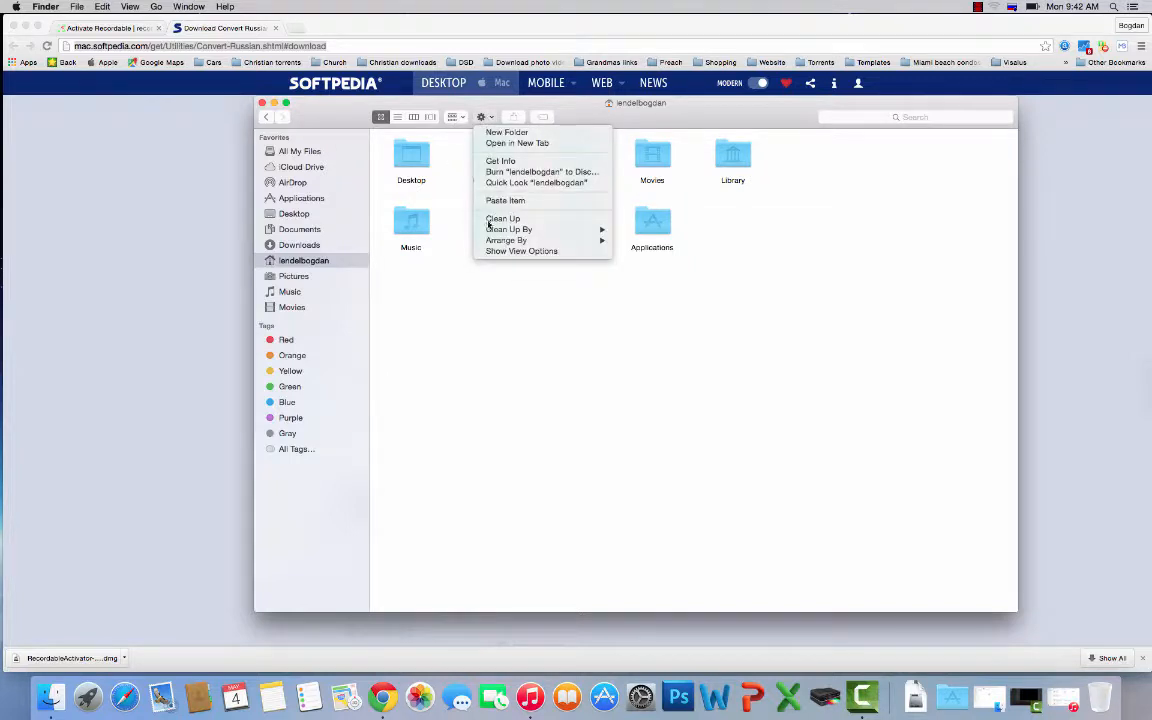
mouse_move(521, 251)
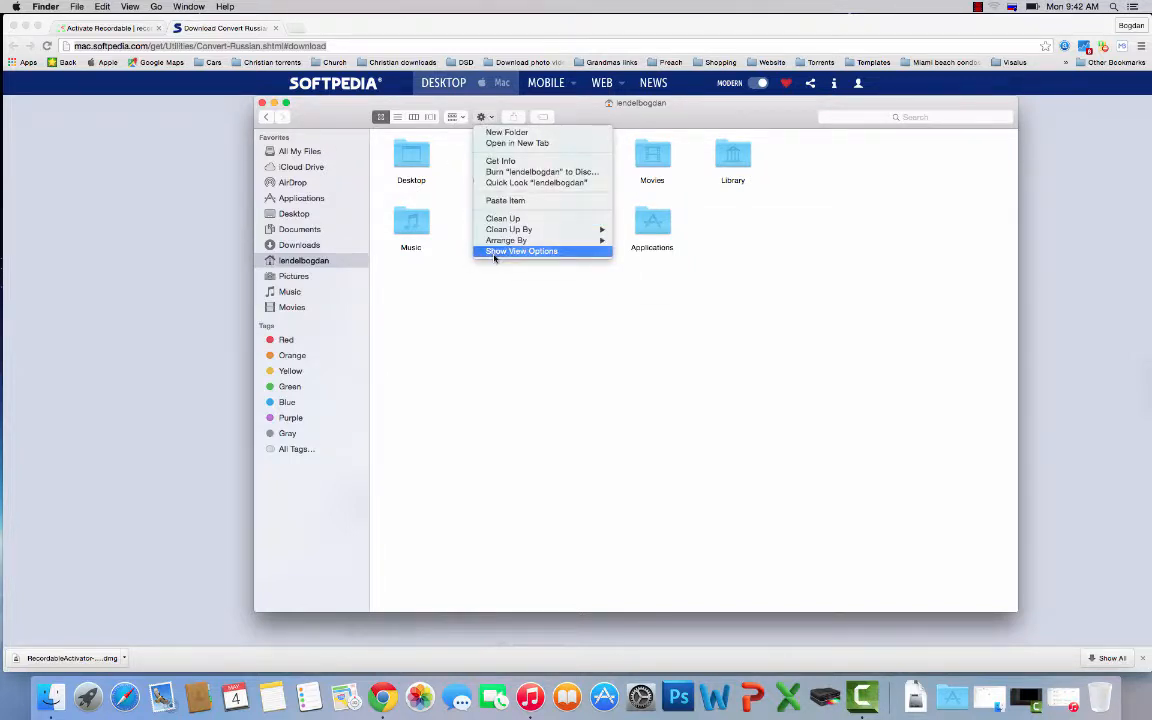
left_click(521, 251)
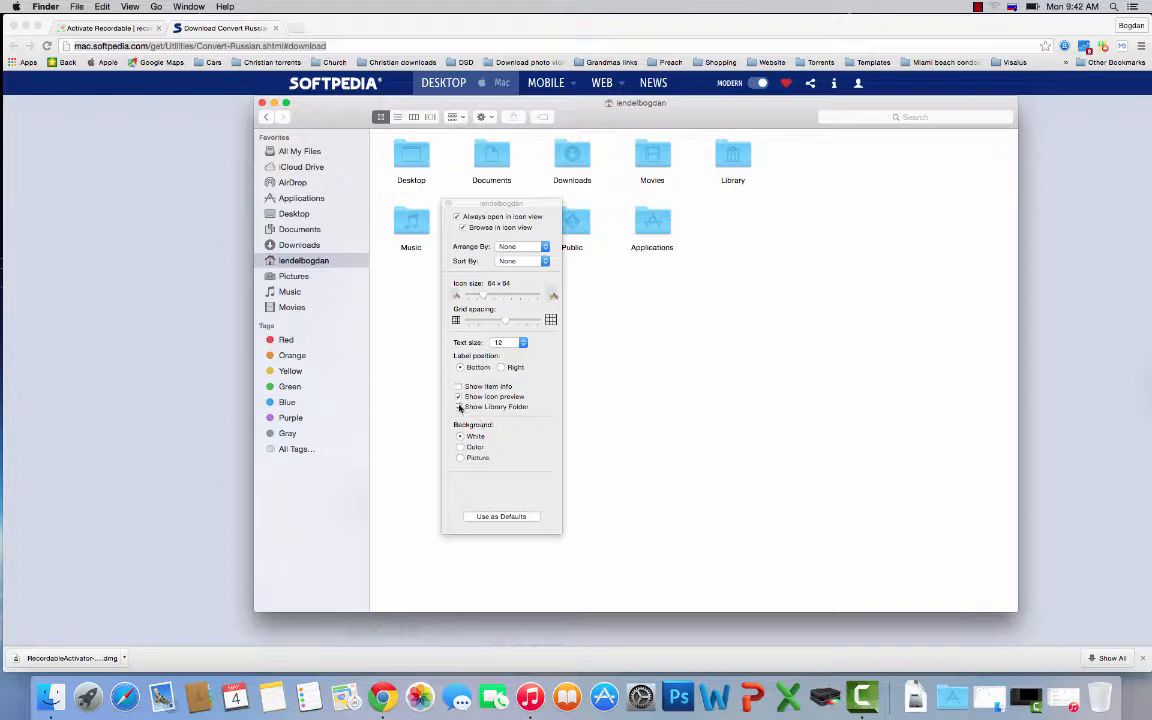
left_click(459, 407)
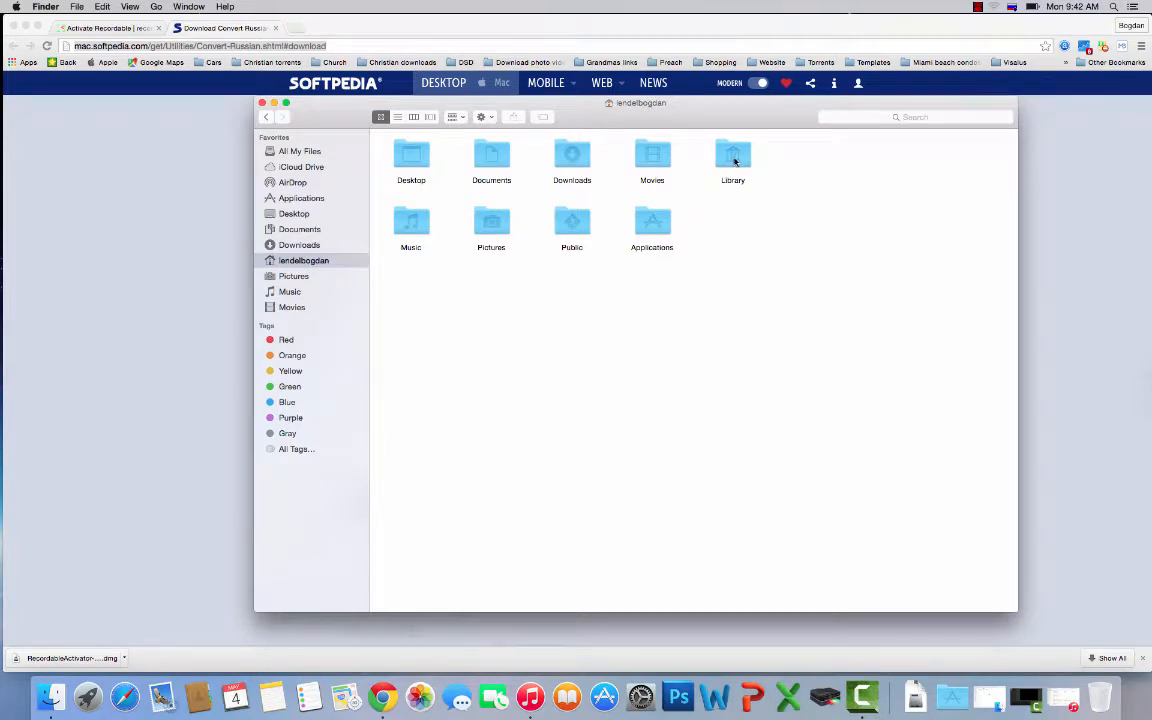
- Browse into Library and open its iTunes folder containing the Scripts folder
double_click(733, 160)
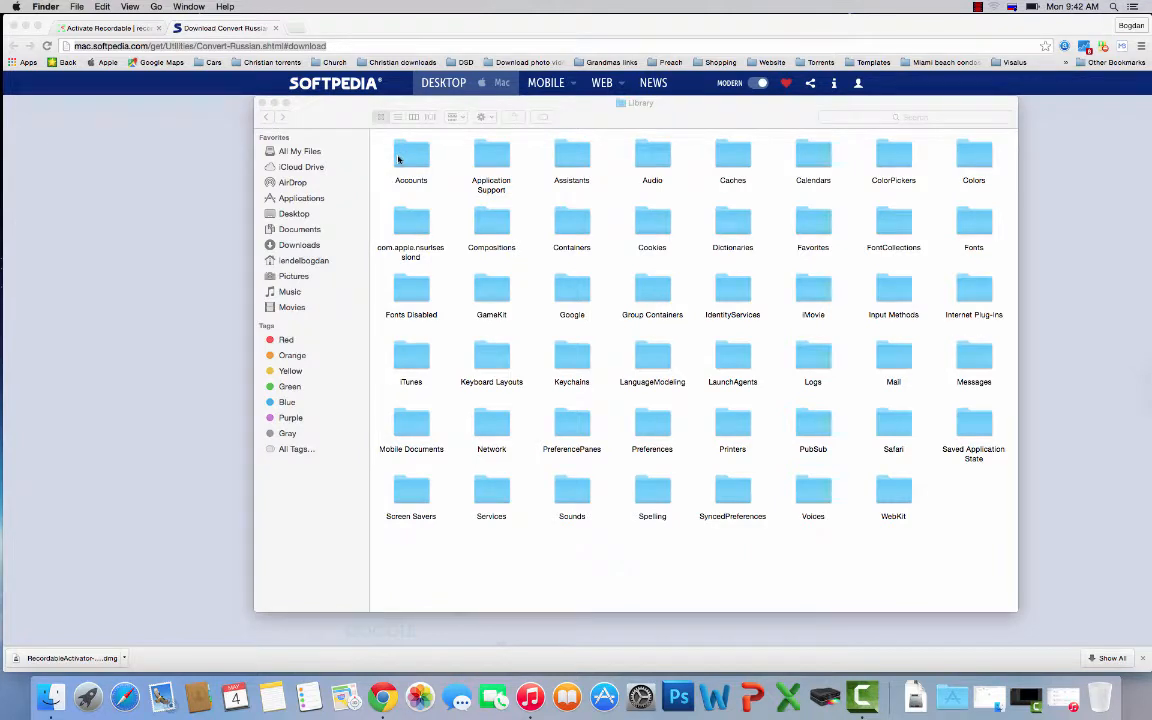
left_click(11, 7)
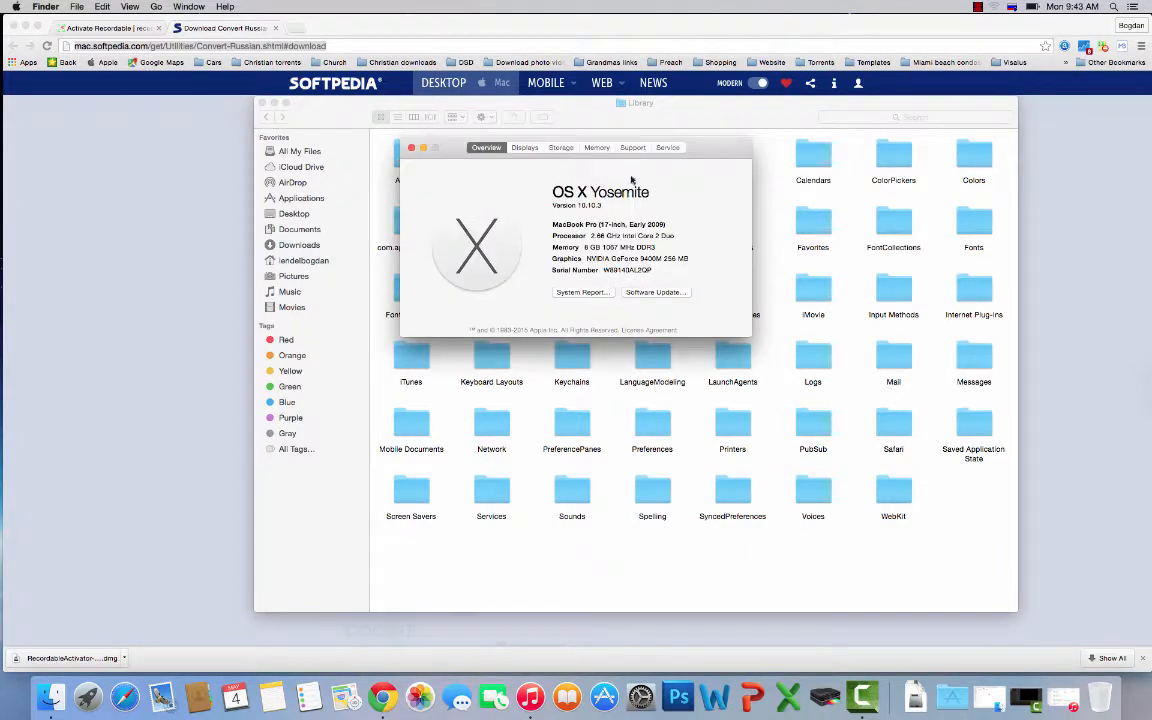
left_click(410, 147)
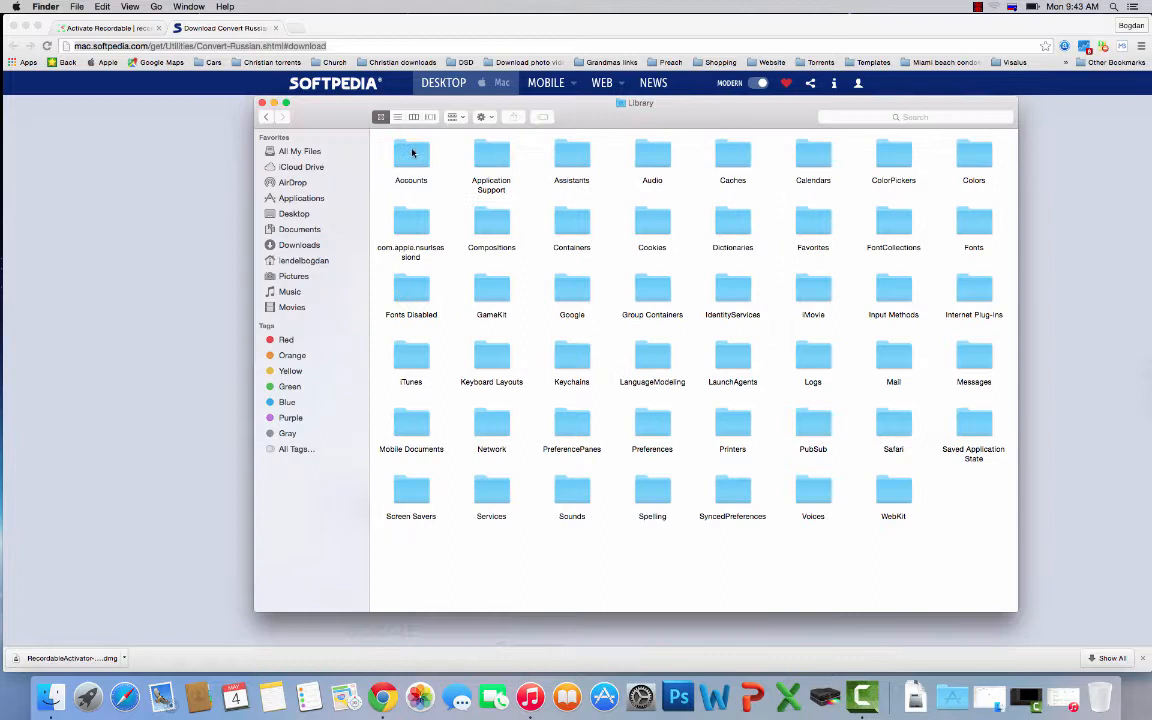
mouse_move(620, 335)
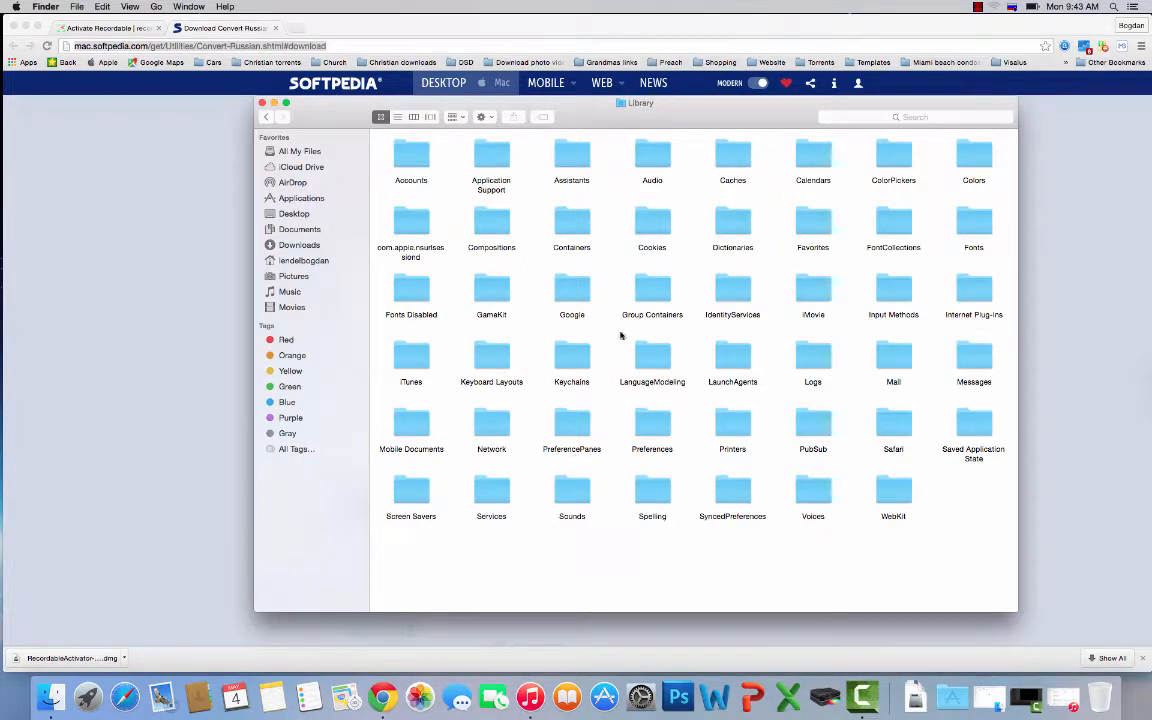
double_click(411, 360)
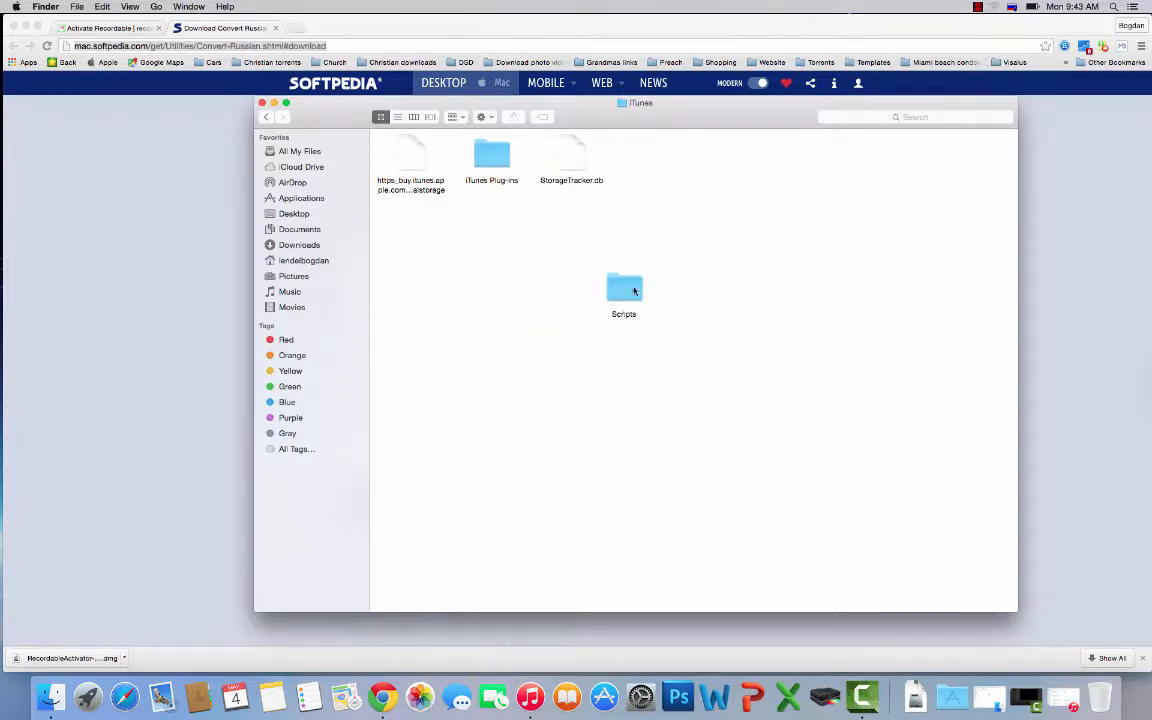
- Open the iTunes Scripts folder holding Convert Russian and move its window aside
double_click(623, 290)
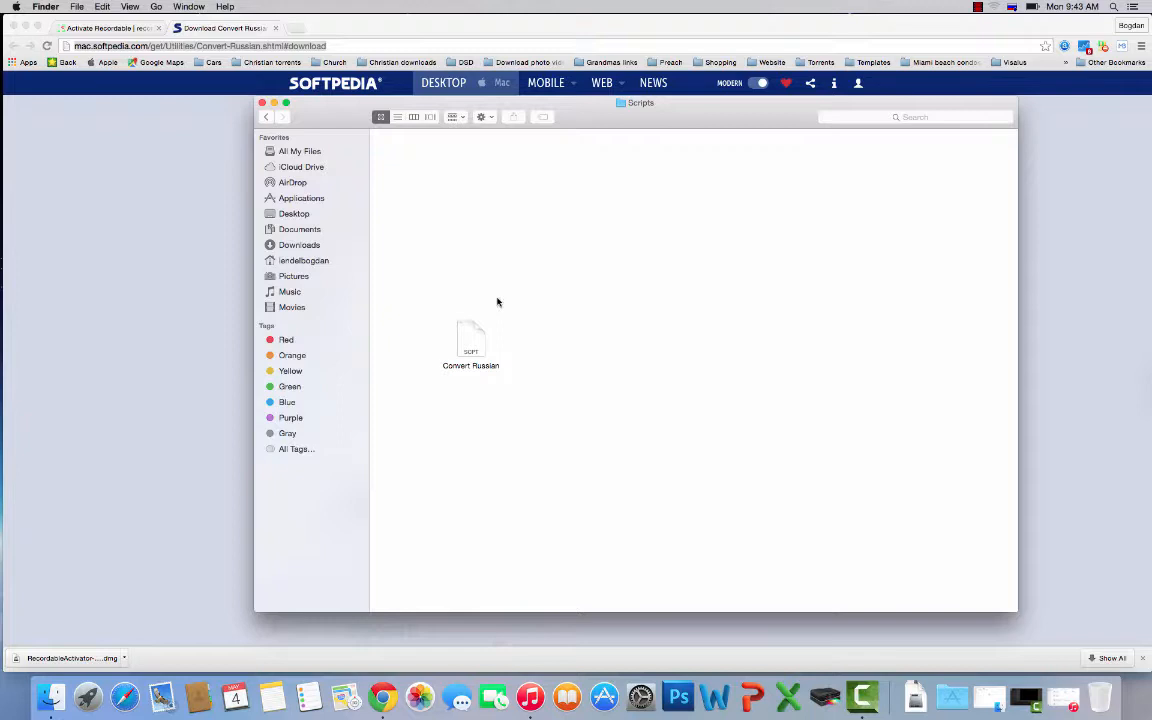
left_click_drag(471, 345, 450, 185)
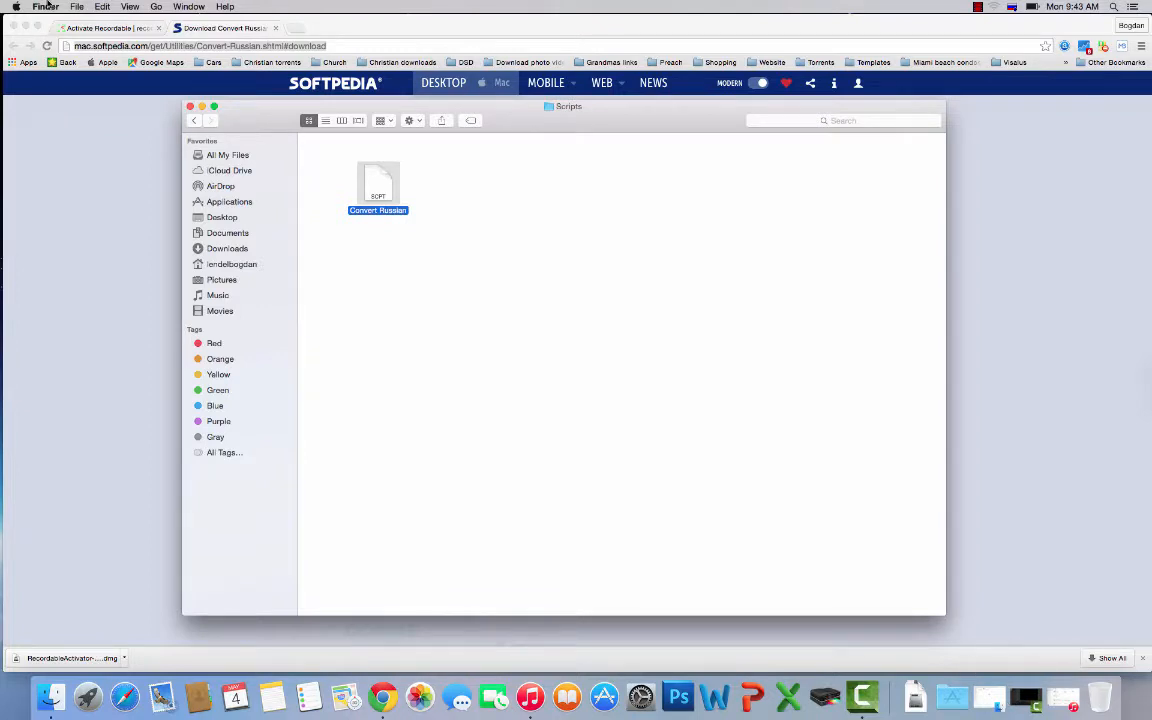
- Show Downloads/as-convert-russian in a second Finder window beside the Scripts window
left_click(76, 7)
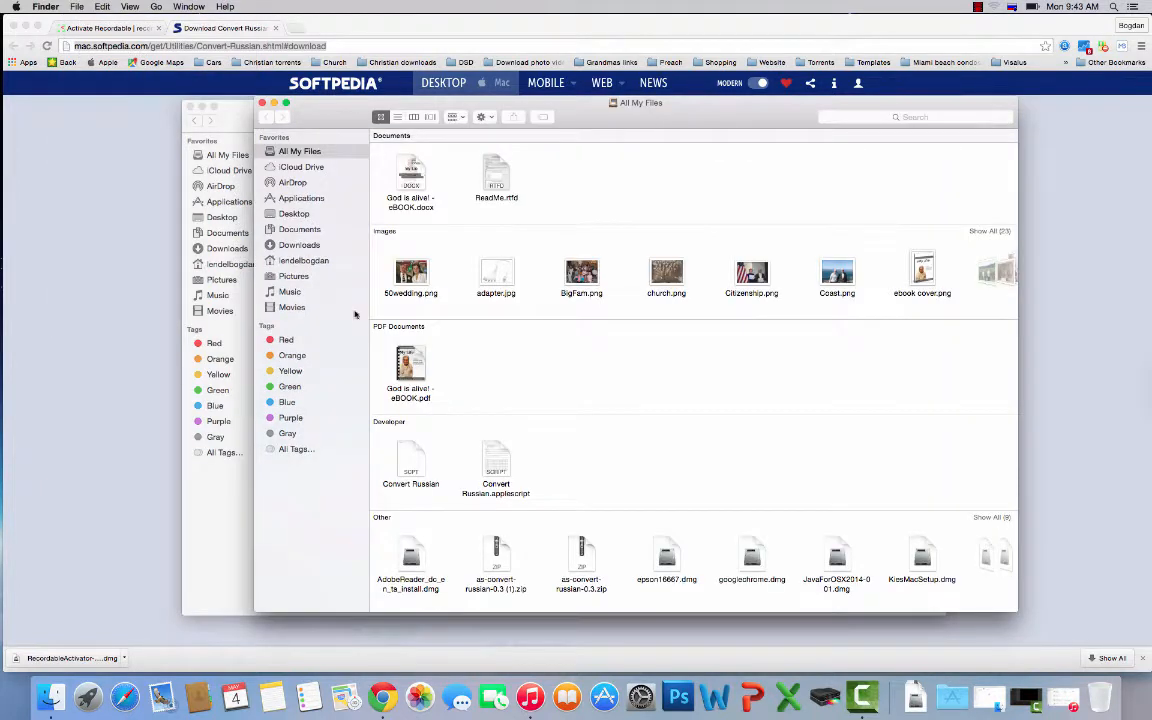
left_click(299, 245)
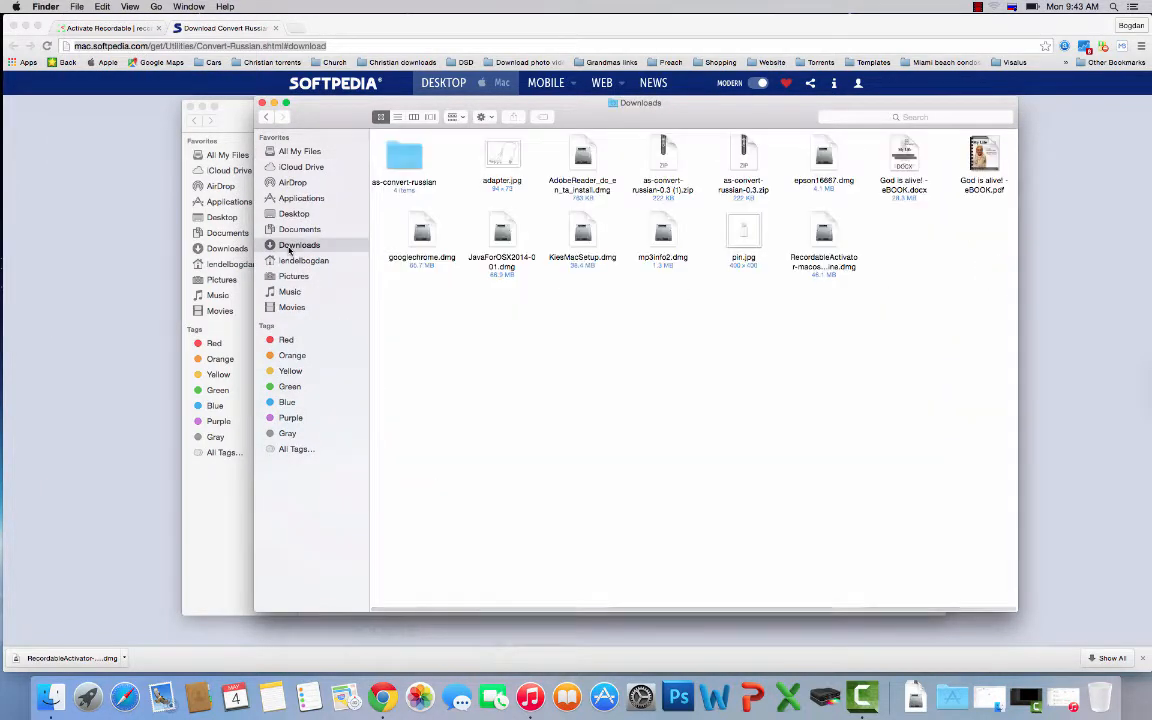
double_click(403, 155)
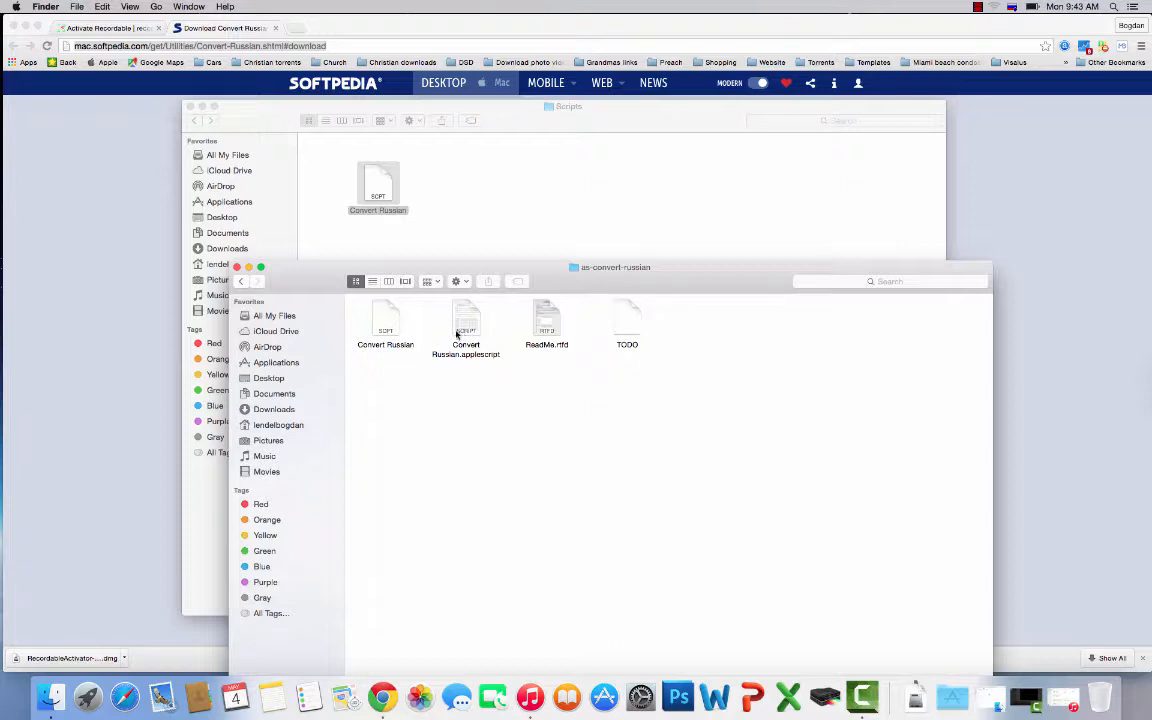
left_click(378, 188)
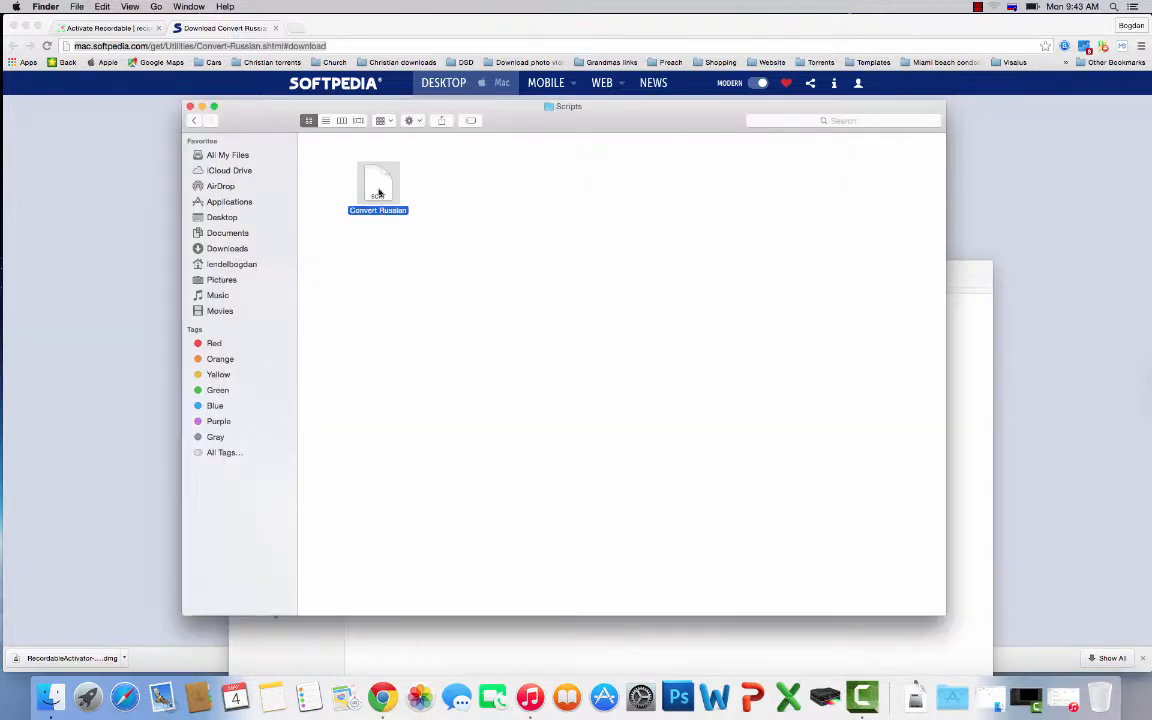
mouse_move(838, 309)
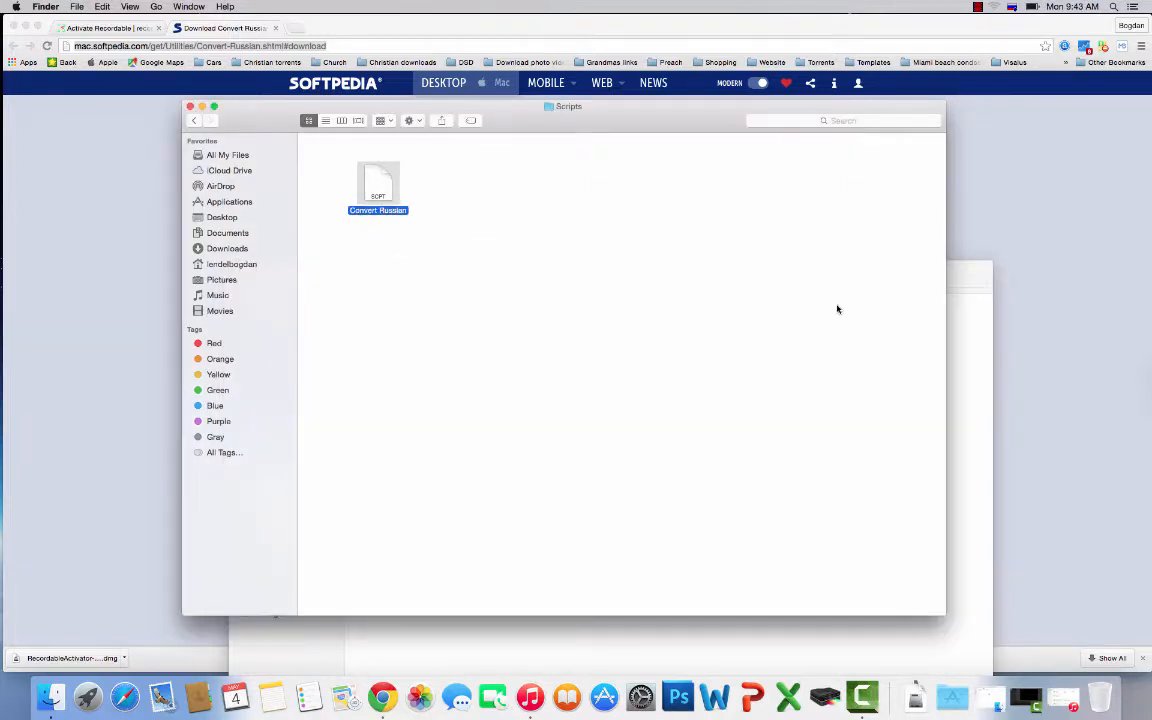
double_click(378, 185)
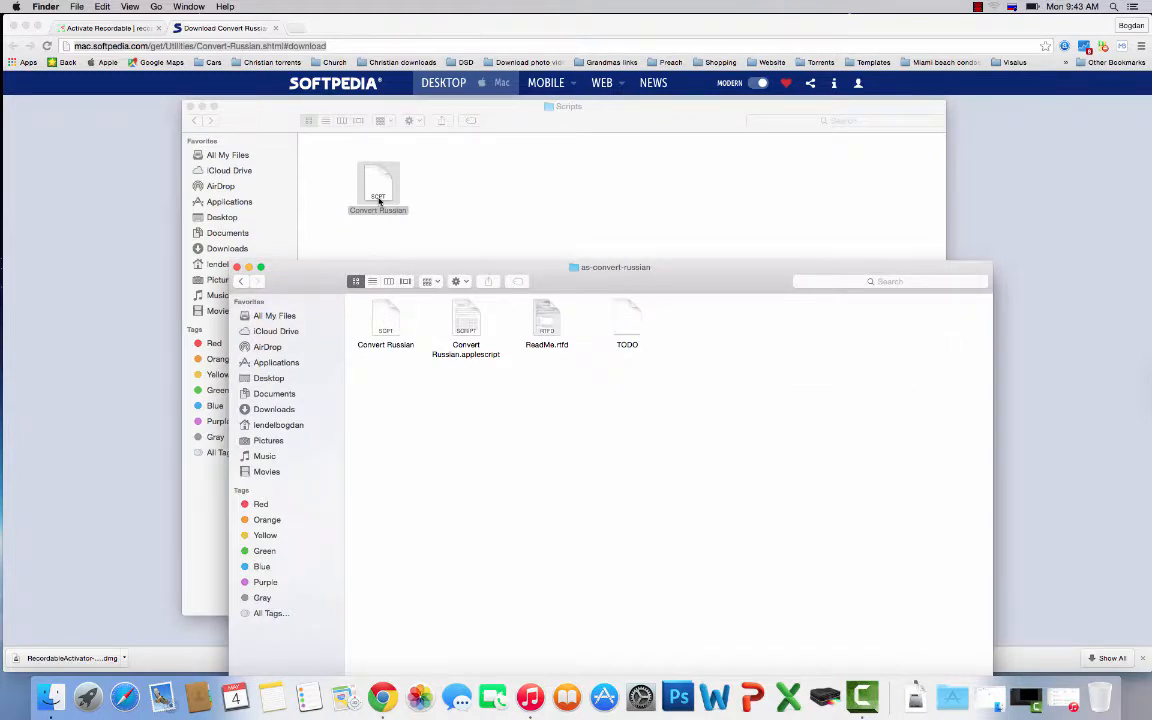
mouse_move(530, 697)
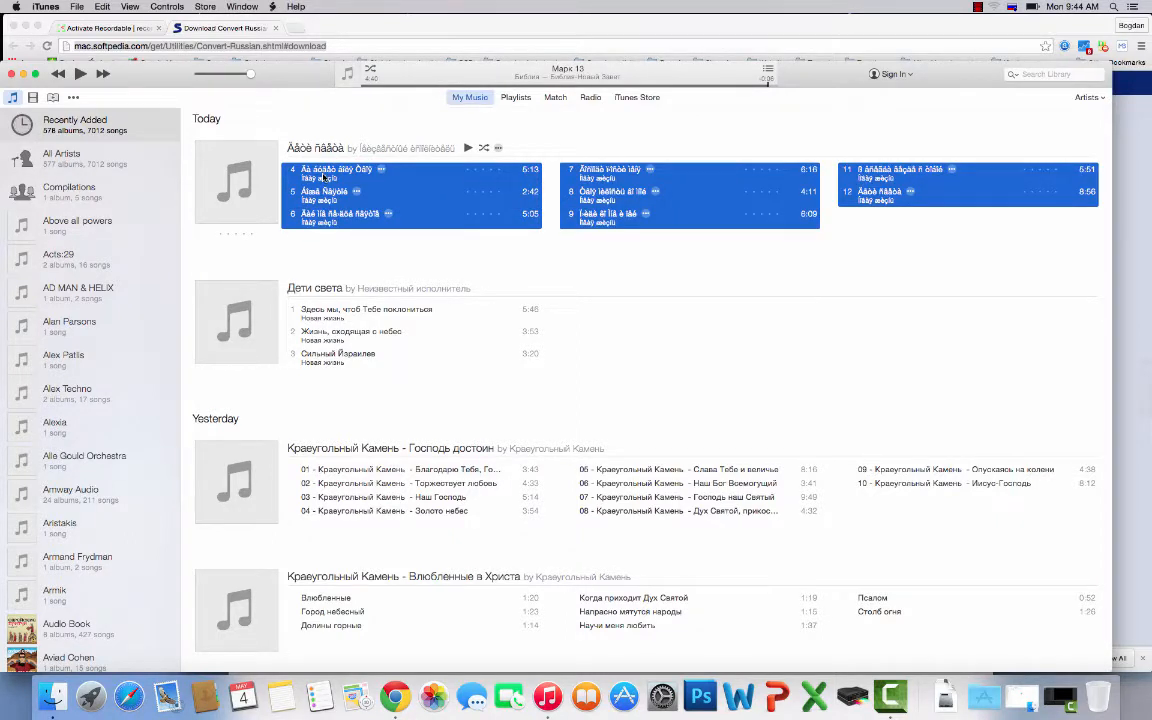
- Select the garbled track in iTunes Recently Added
left_click(340, 169)
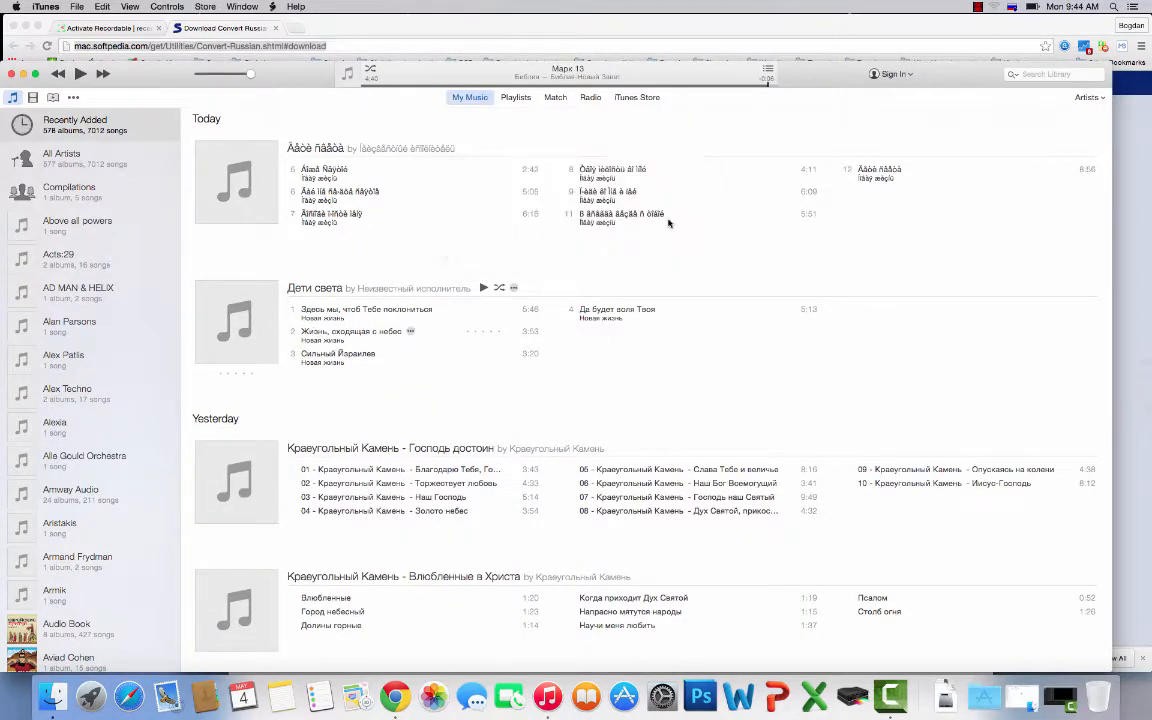
mouse_move(555, 309)
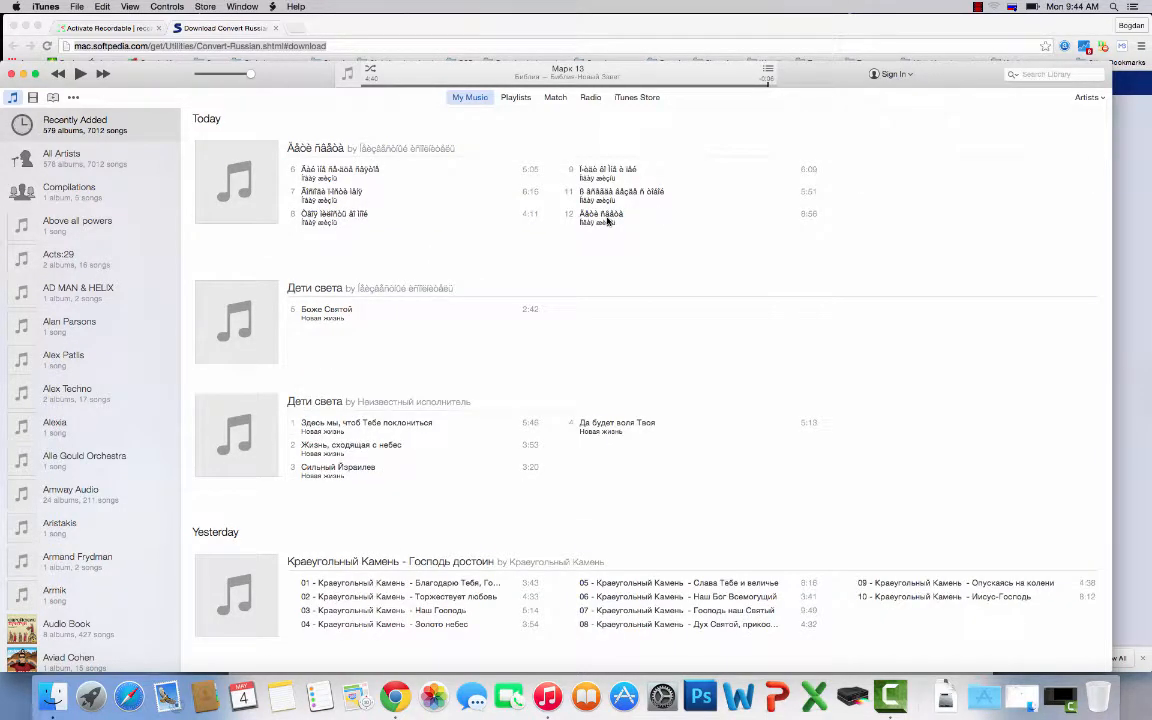
- Scroll the converted tracks and dismiss the 'Converted details for 7 tracks' dialog
scroll("down", 3)
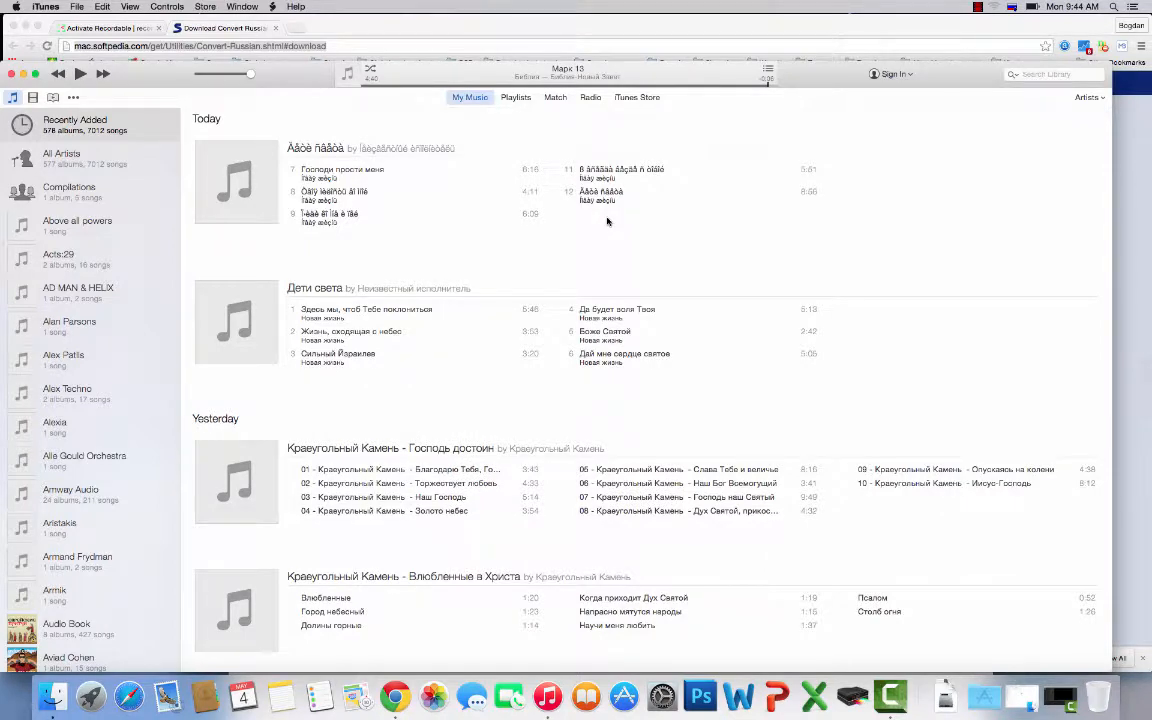
scroll("down", 3)
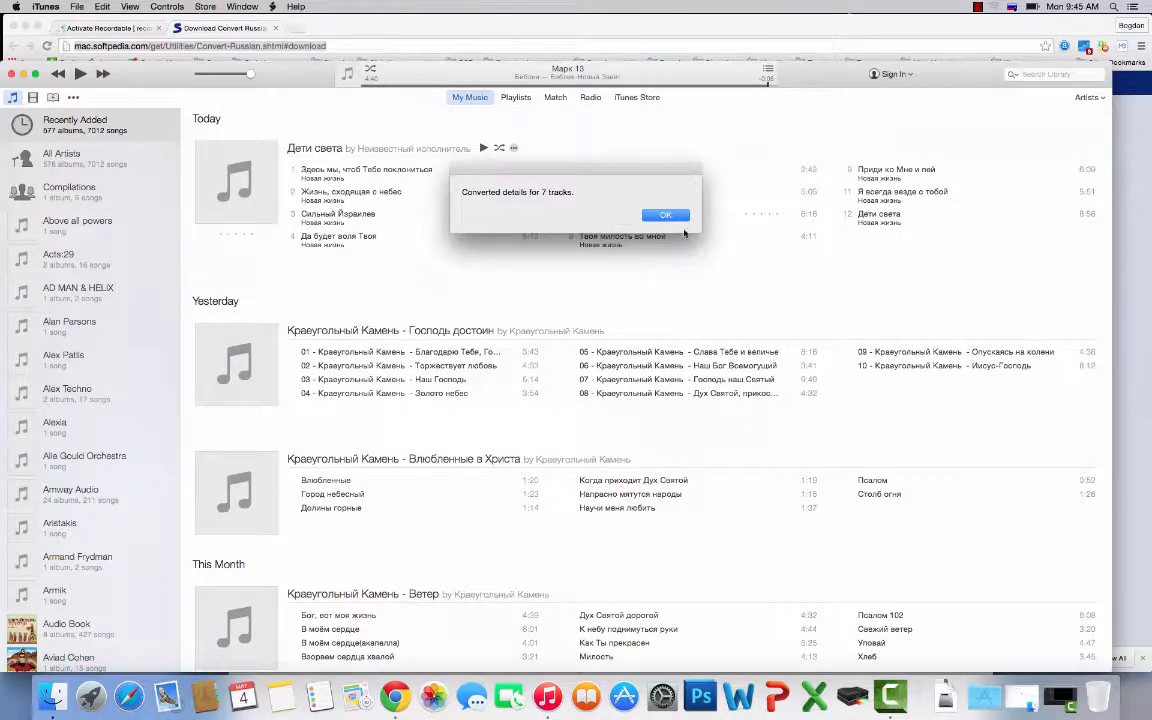
left_click(665, 214)
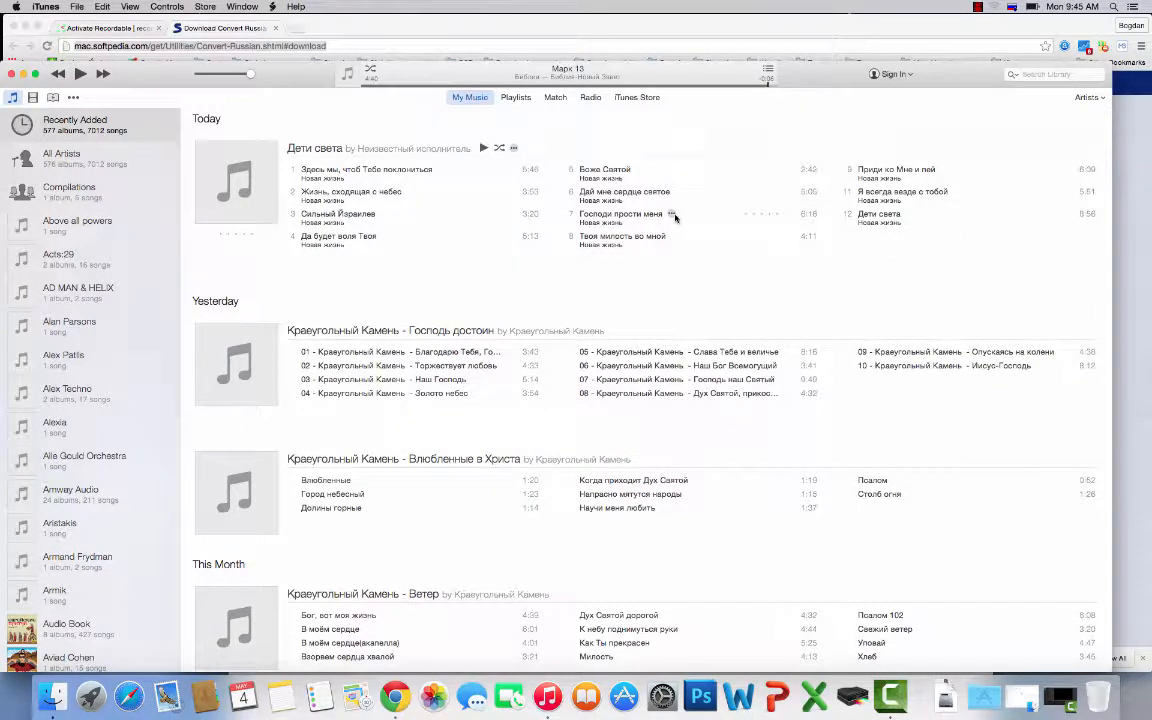
left_click(978, 7)
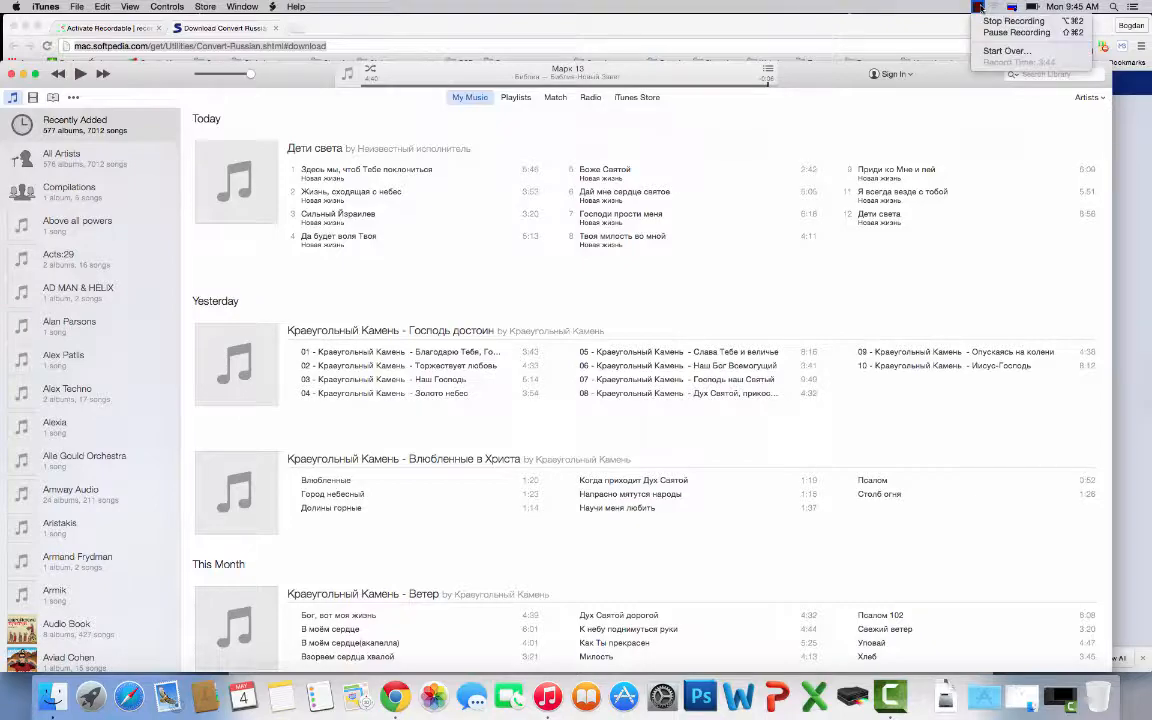